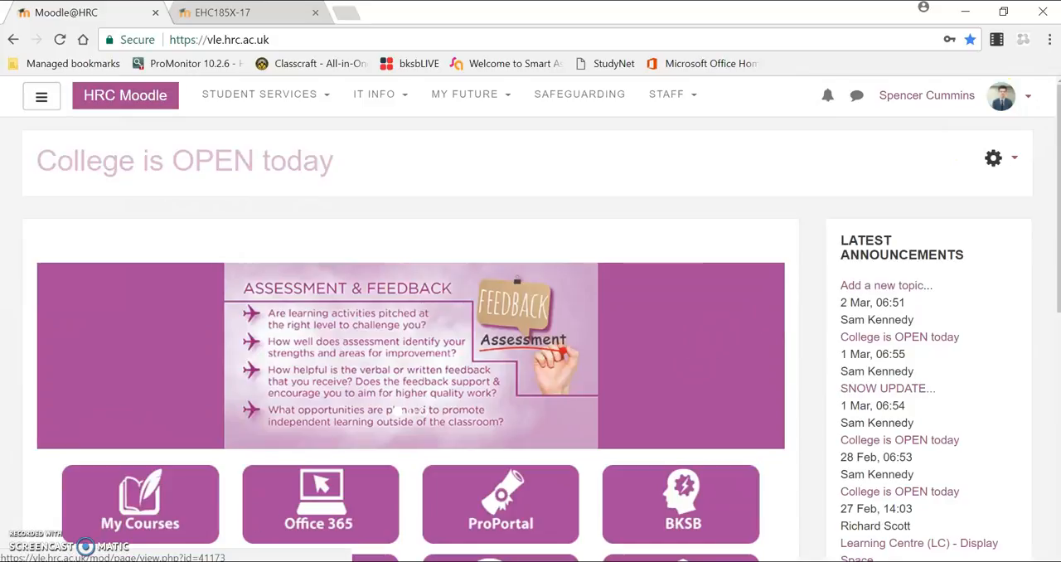
Open My Courses and keep the course filter on Year 2017-18
scroll("down", 3)
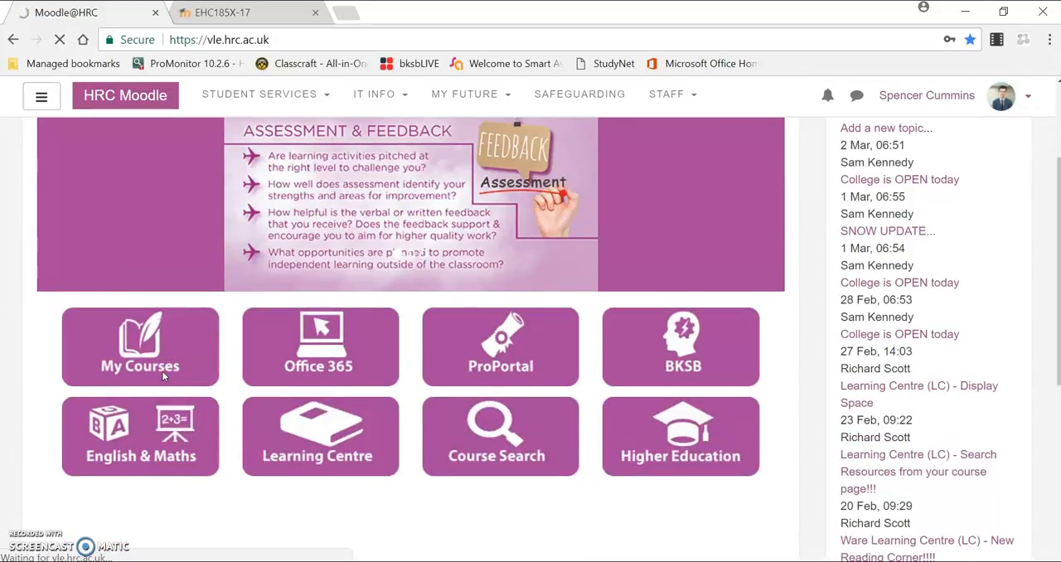
left_click(139, 345)
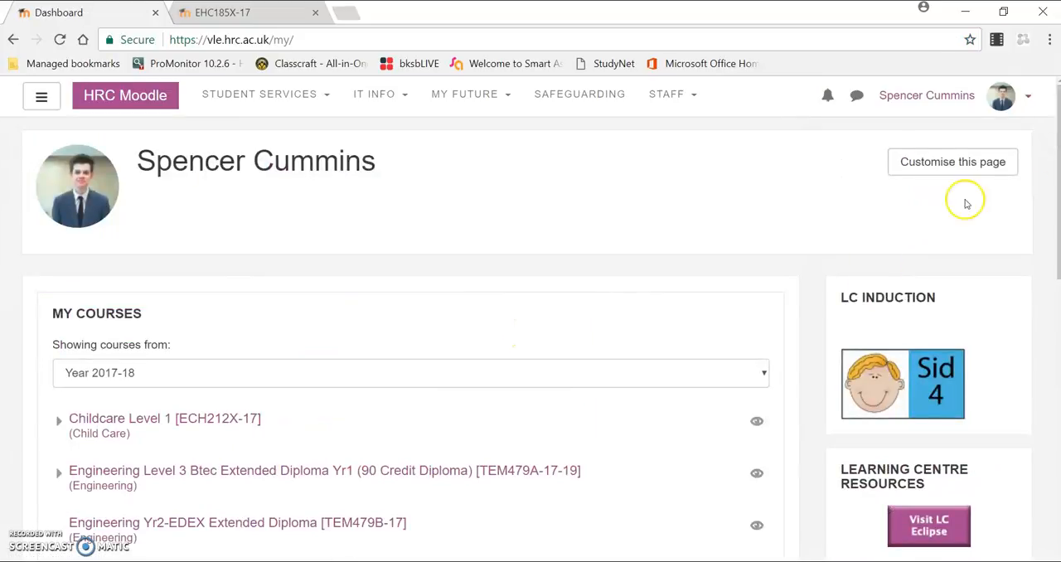
scroll("down", 3)
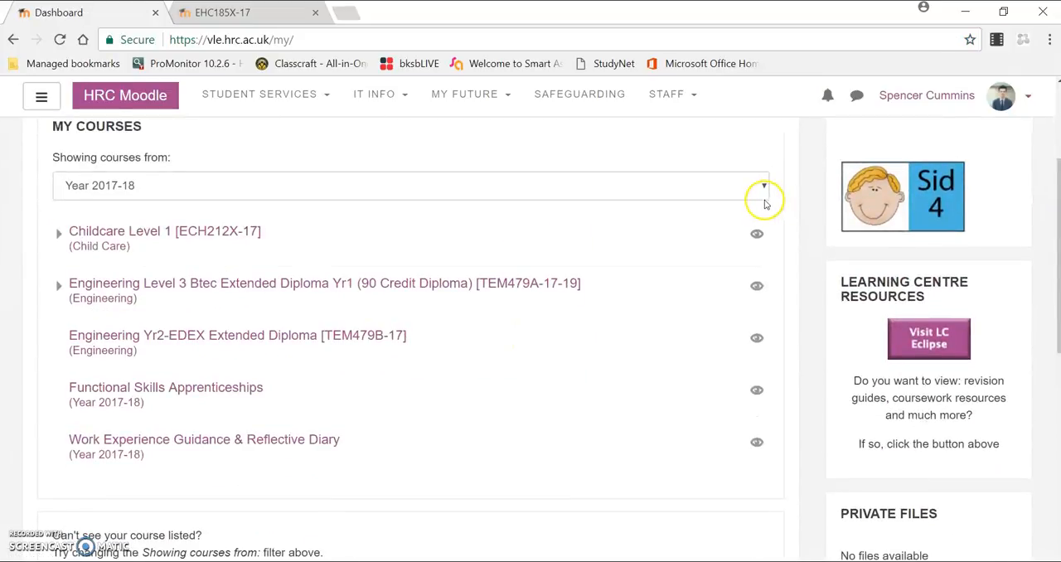
mouse_move(763, 197)
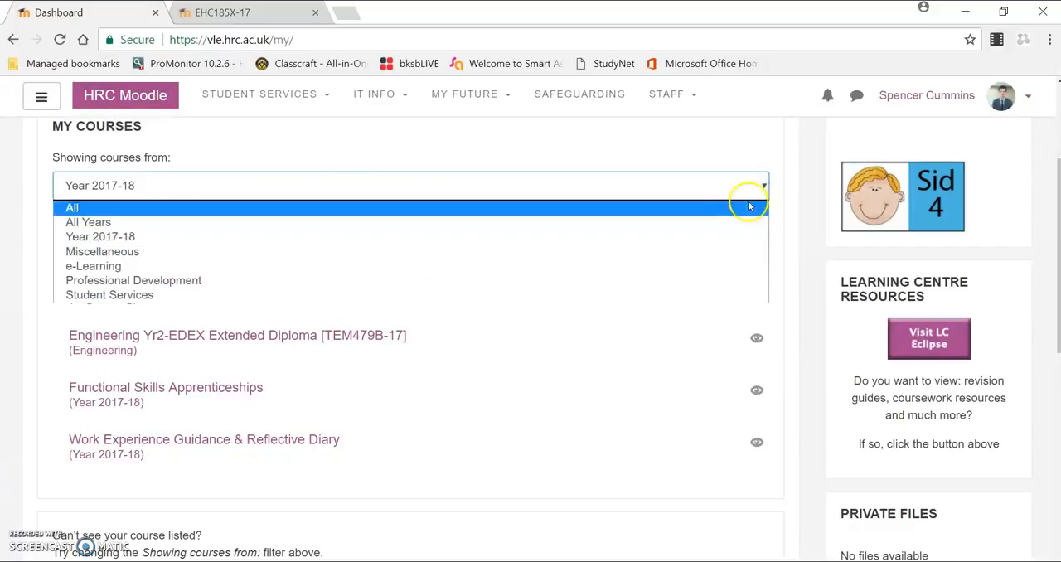
mouse_move(734, 237)
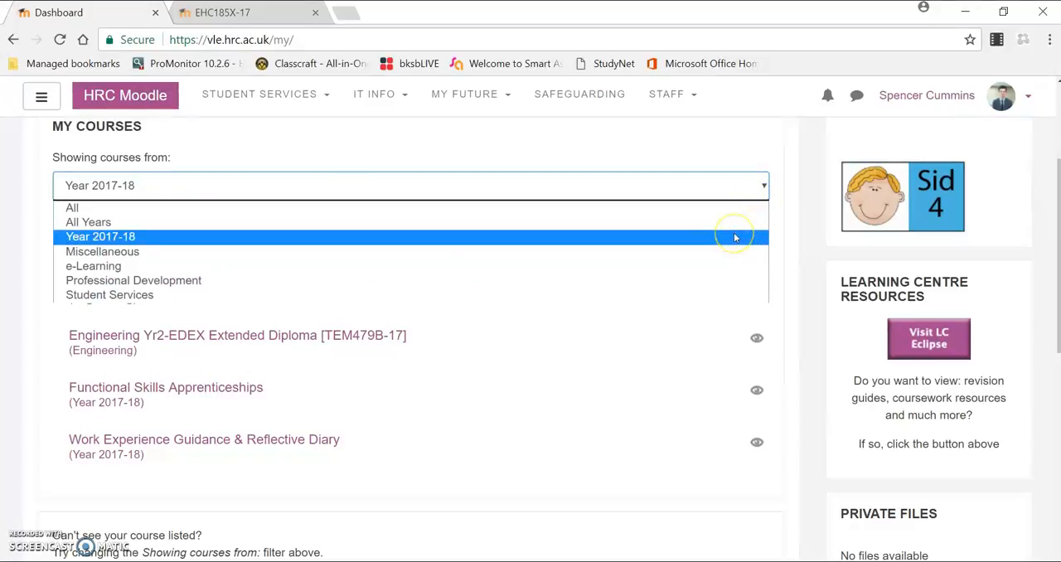
left_click(101, 236)
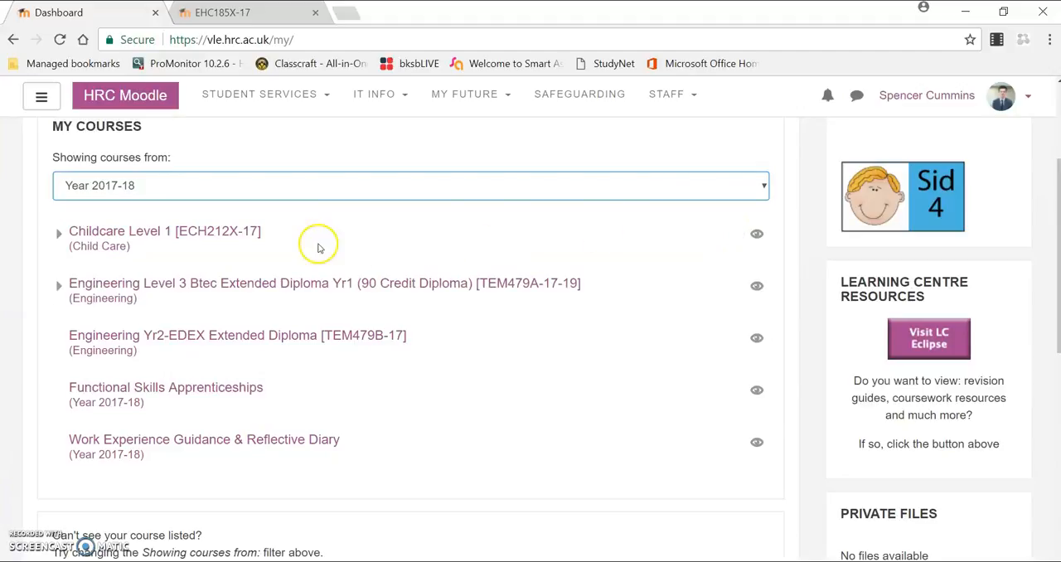
mouse_move(292, 371)
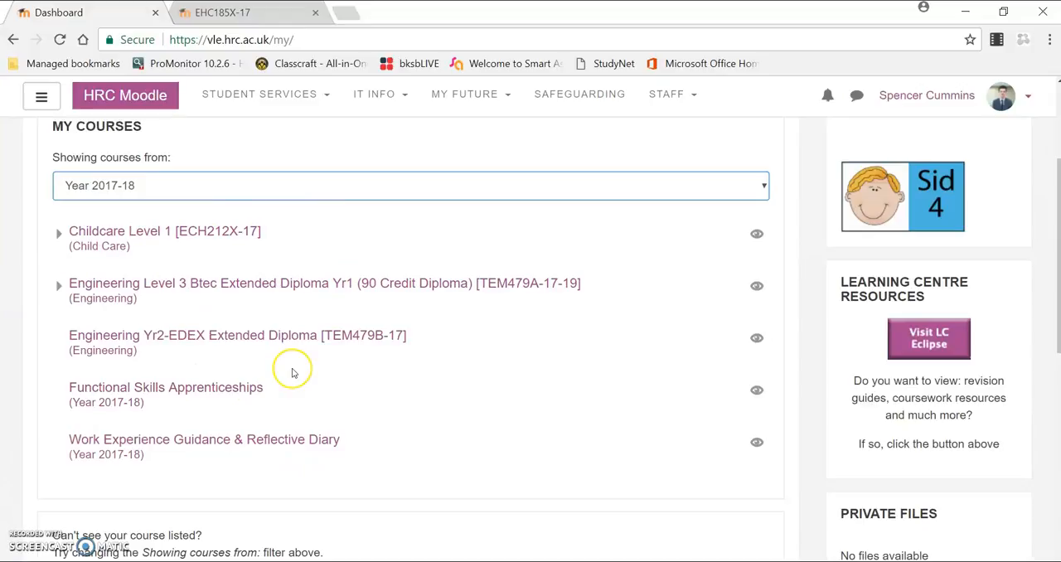
mouse_move(116, 454)
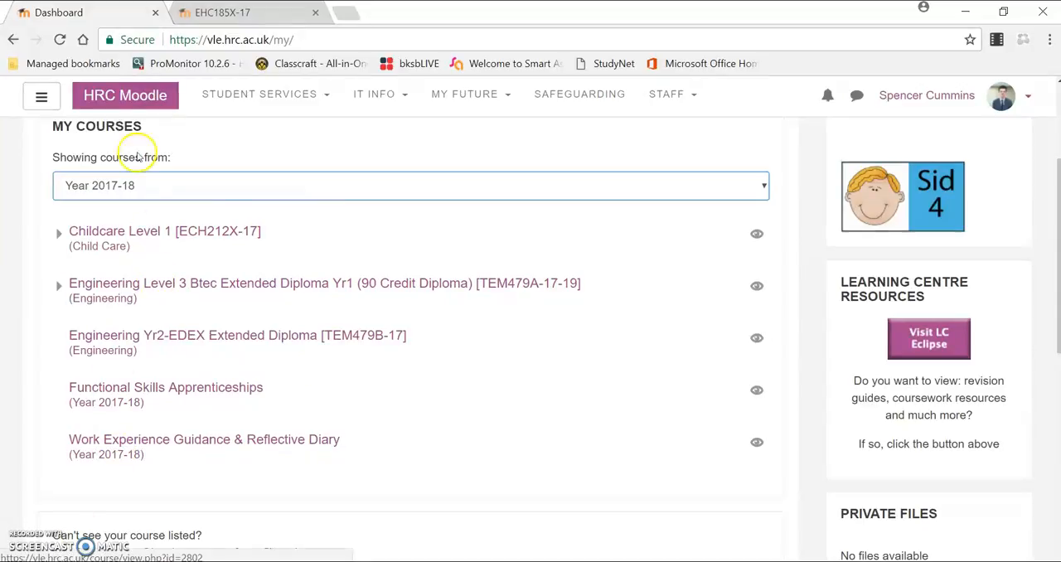
Return to the HRC Moodle home page and open Course Search
left_click(124, 95)
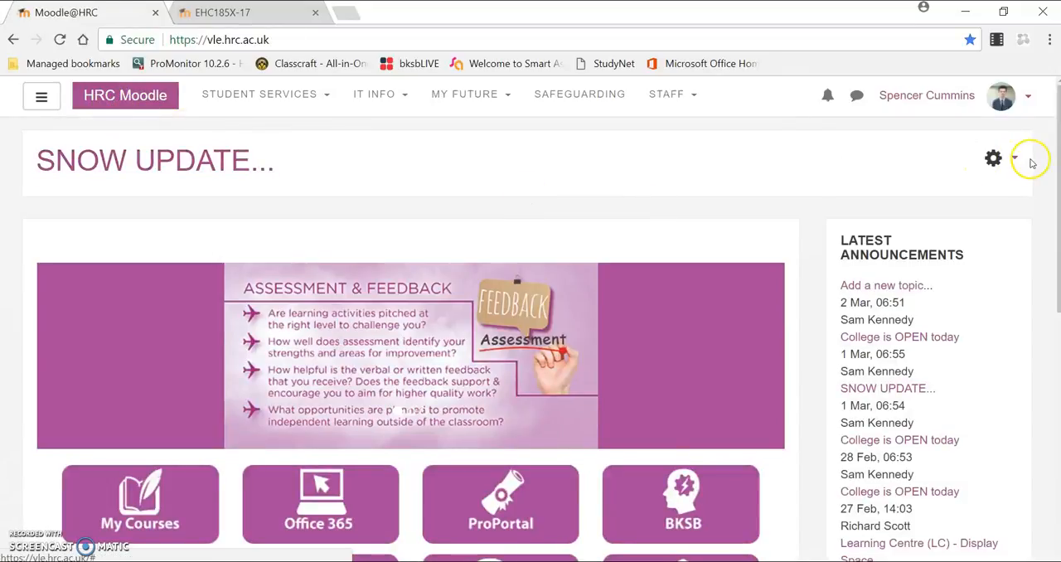
scroll("down", 3)
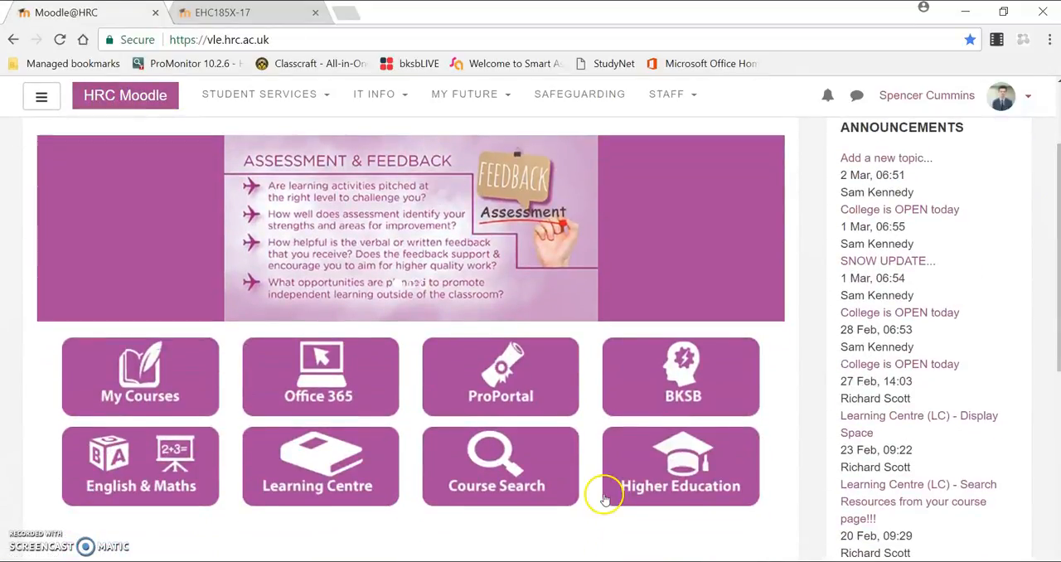
left_click(500, 464)
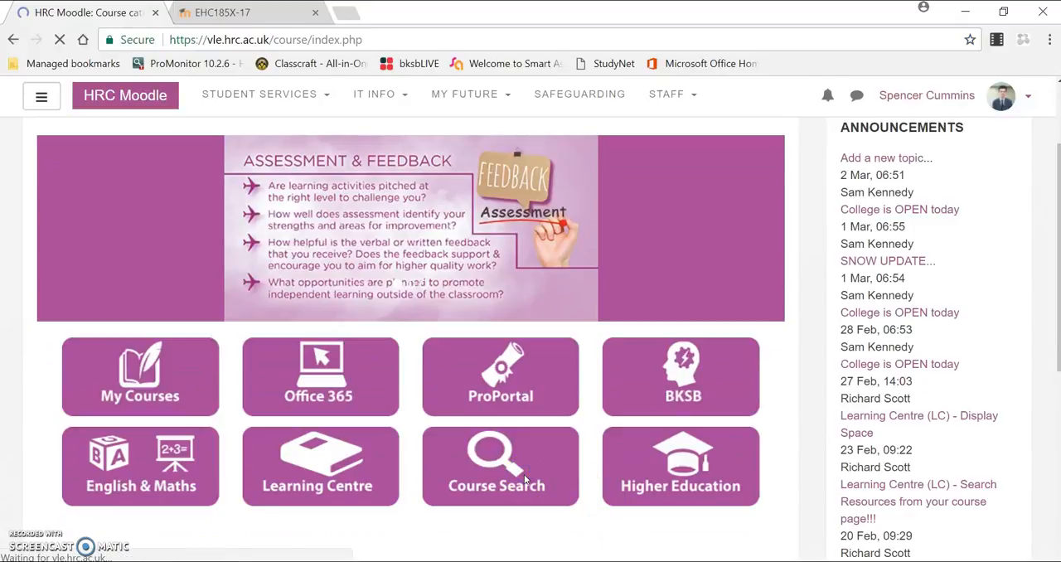
Search the catalogue for course code EHC185X, chosen from the 'eh' suggestions
left_click(500, 465)
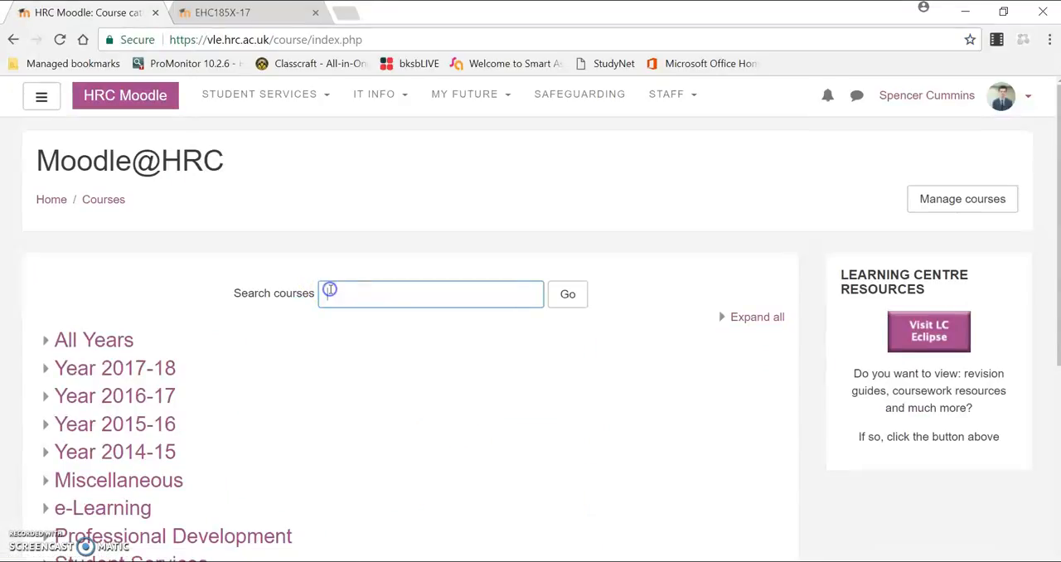
left_click(430, 293)
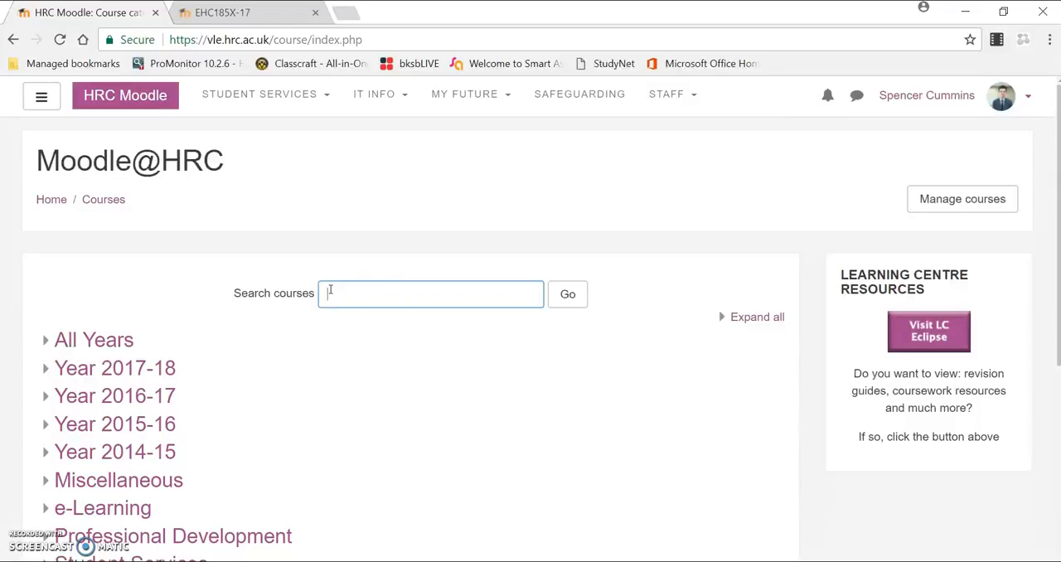
type("eh")
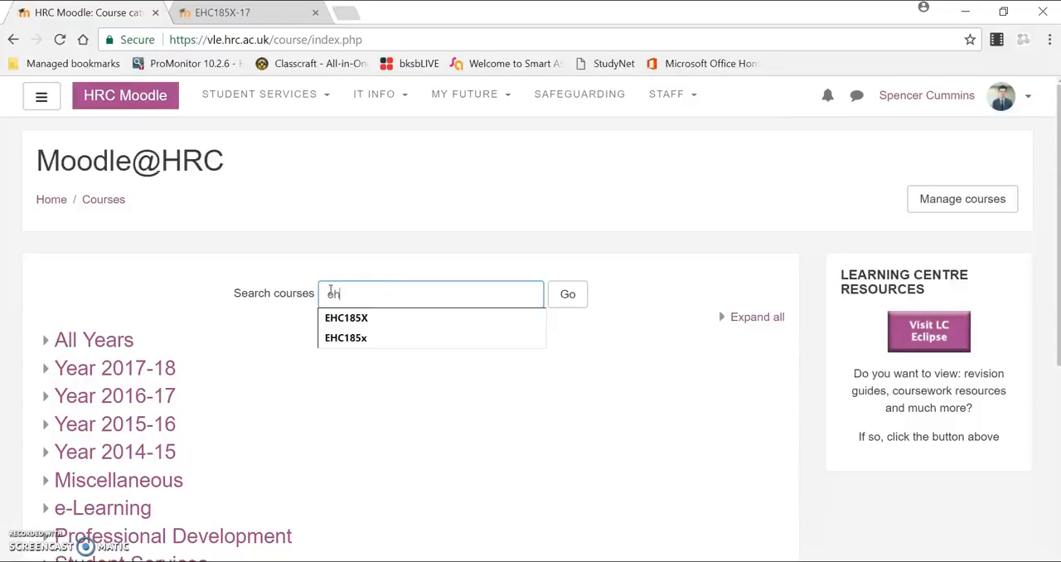
left_click(346, 318)
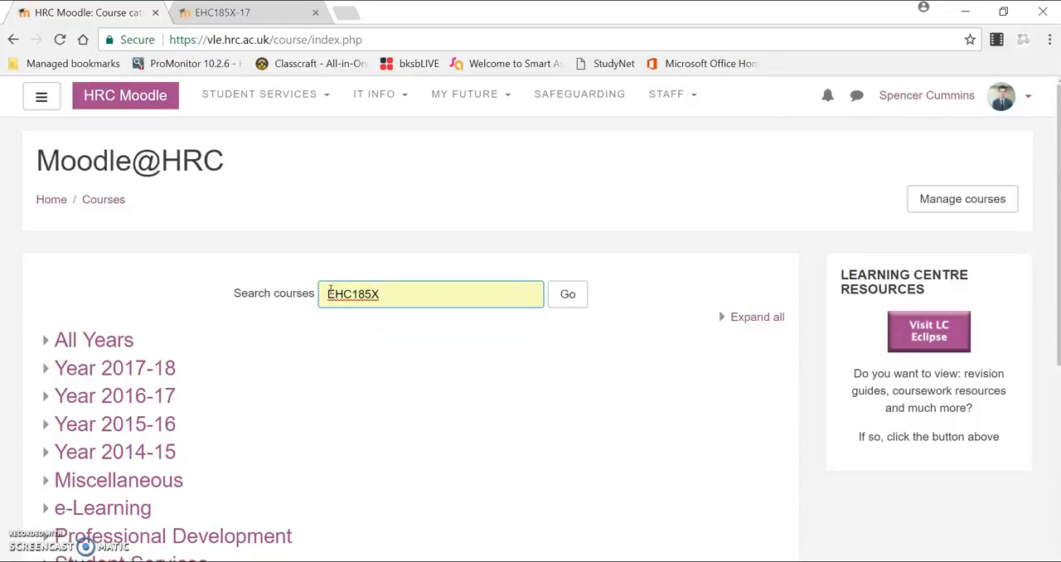
left_click(567, 293)
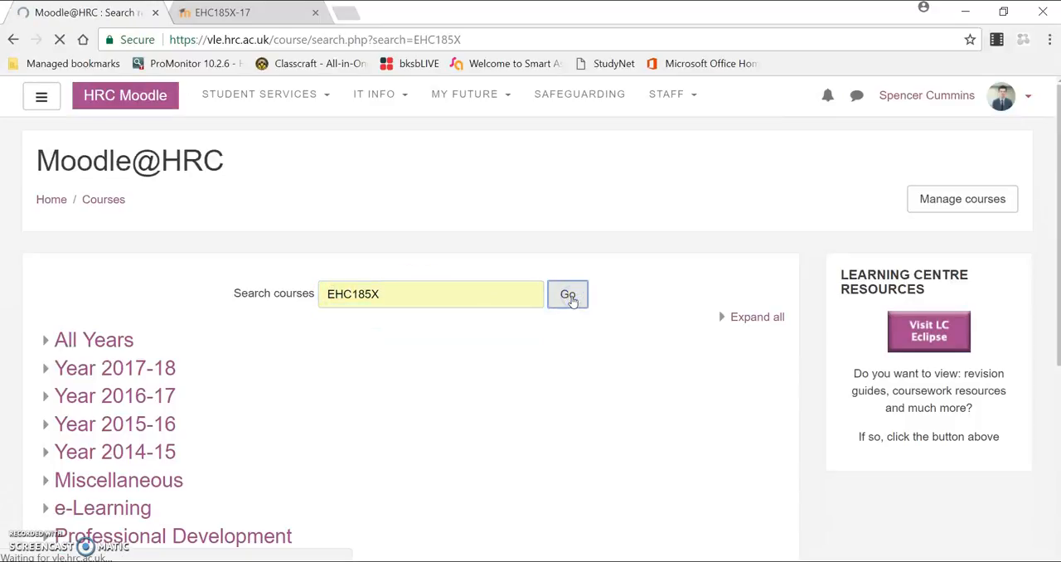
Scroll the EHC185X results to Health & Social Care L3 Yr1 [EHC185X-17]
left_click(567, 294)
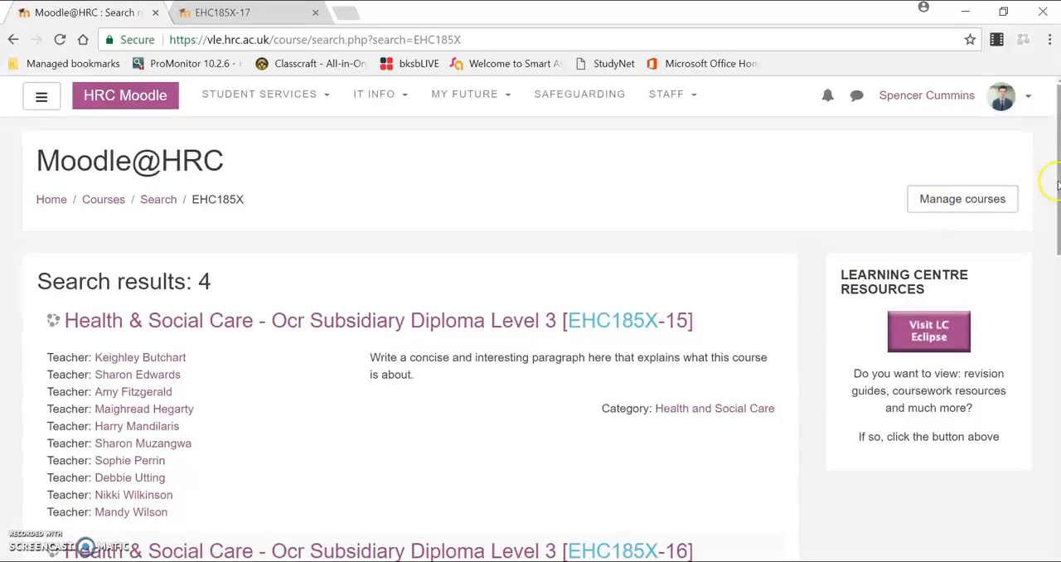
scroll("down", 3)
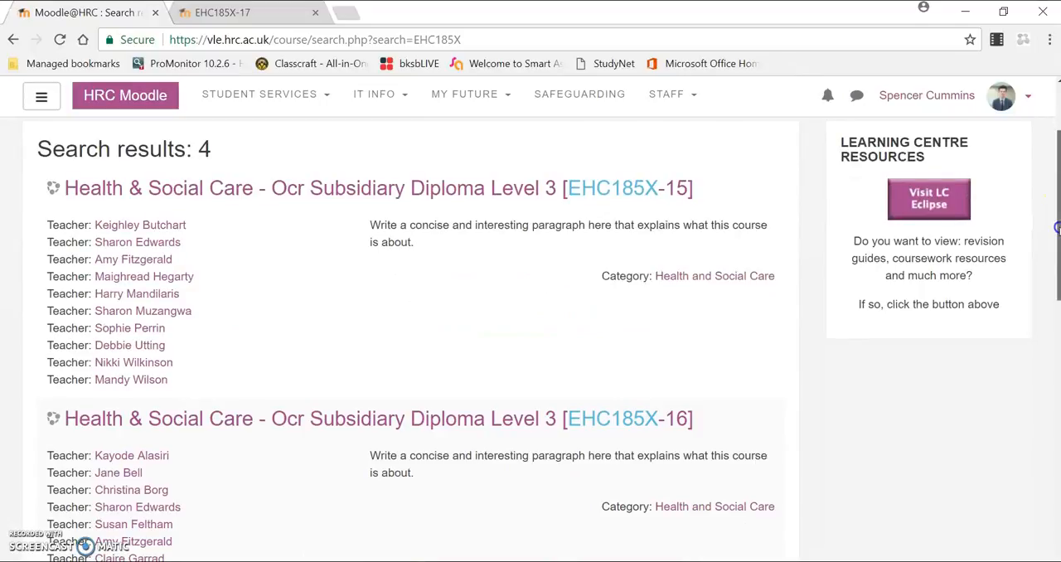
scroll("down", 3)
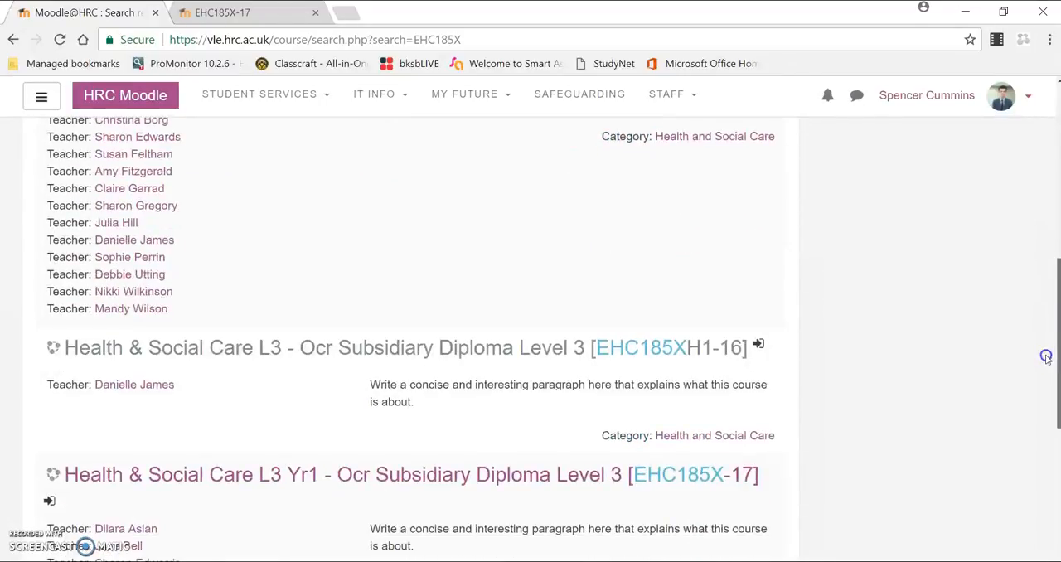
scroll("down", 3)
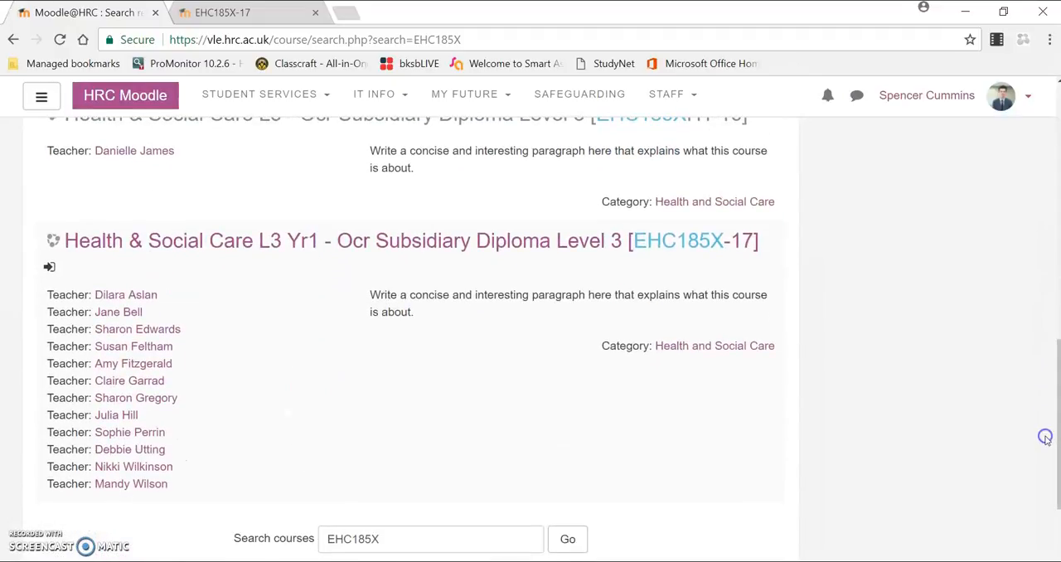
mouse_move(431, 241)
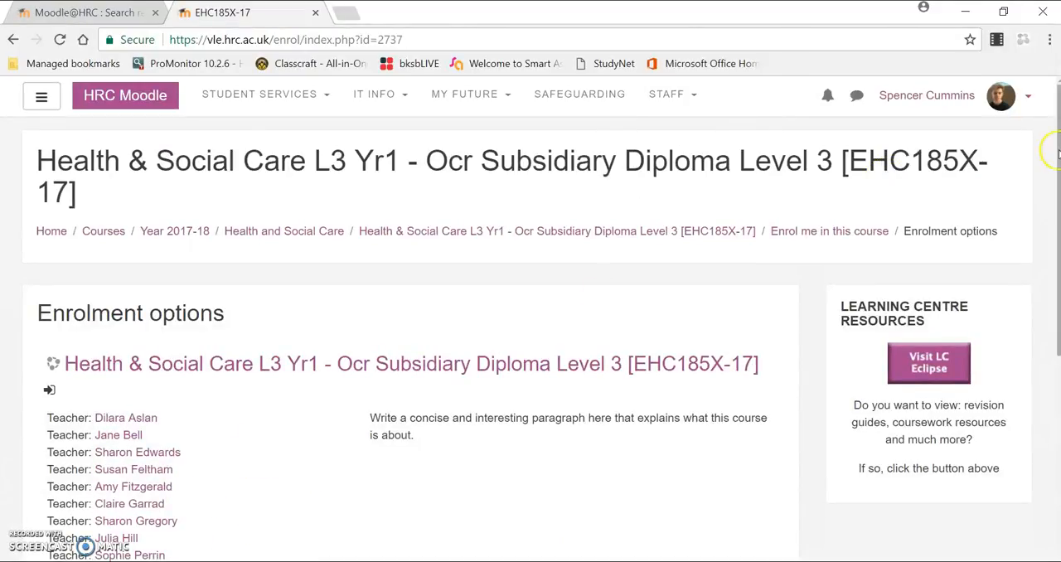
Scroll to Self enrolment (Student) for EHC185X-17 and choose Enrol me
scroll("down", 3)
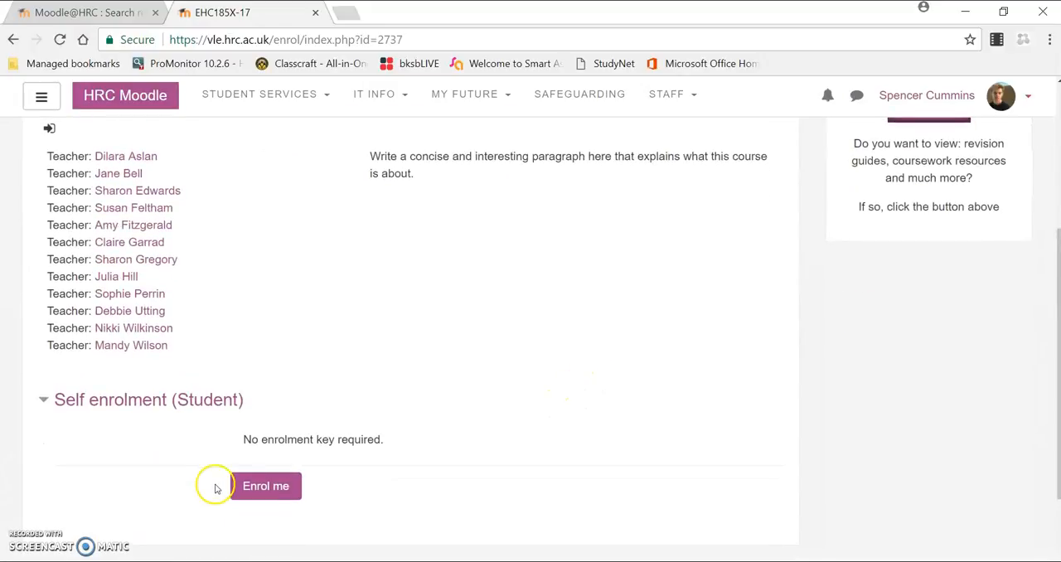
mouse_move(228, 456)
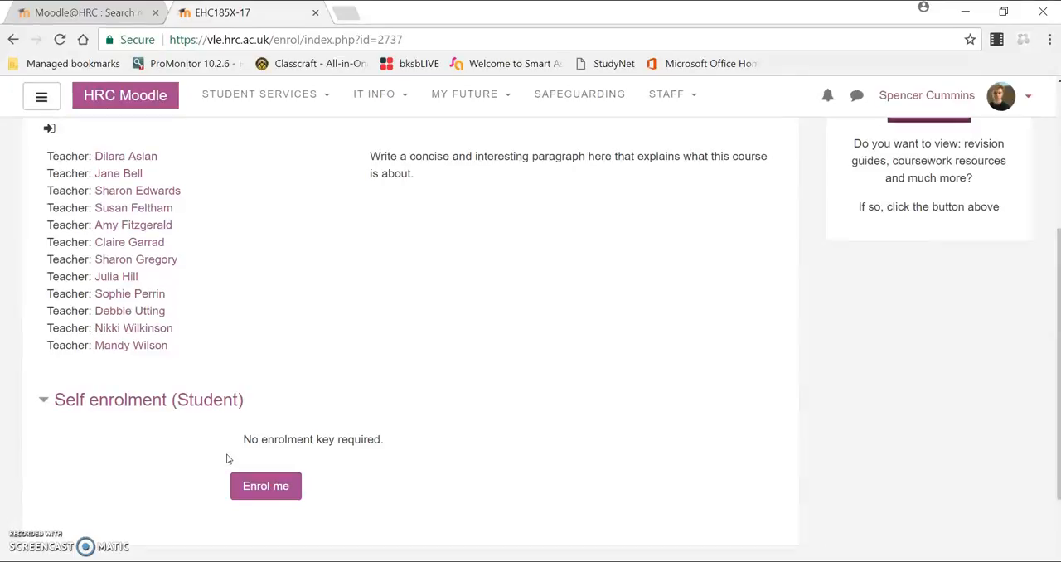
left_click(266, 486)
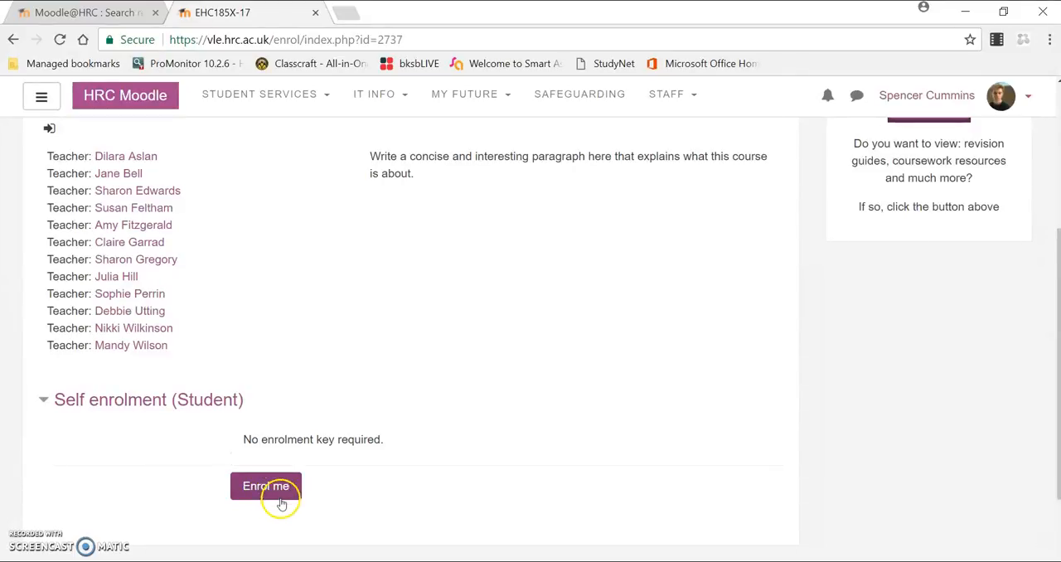